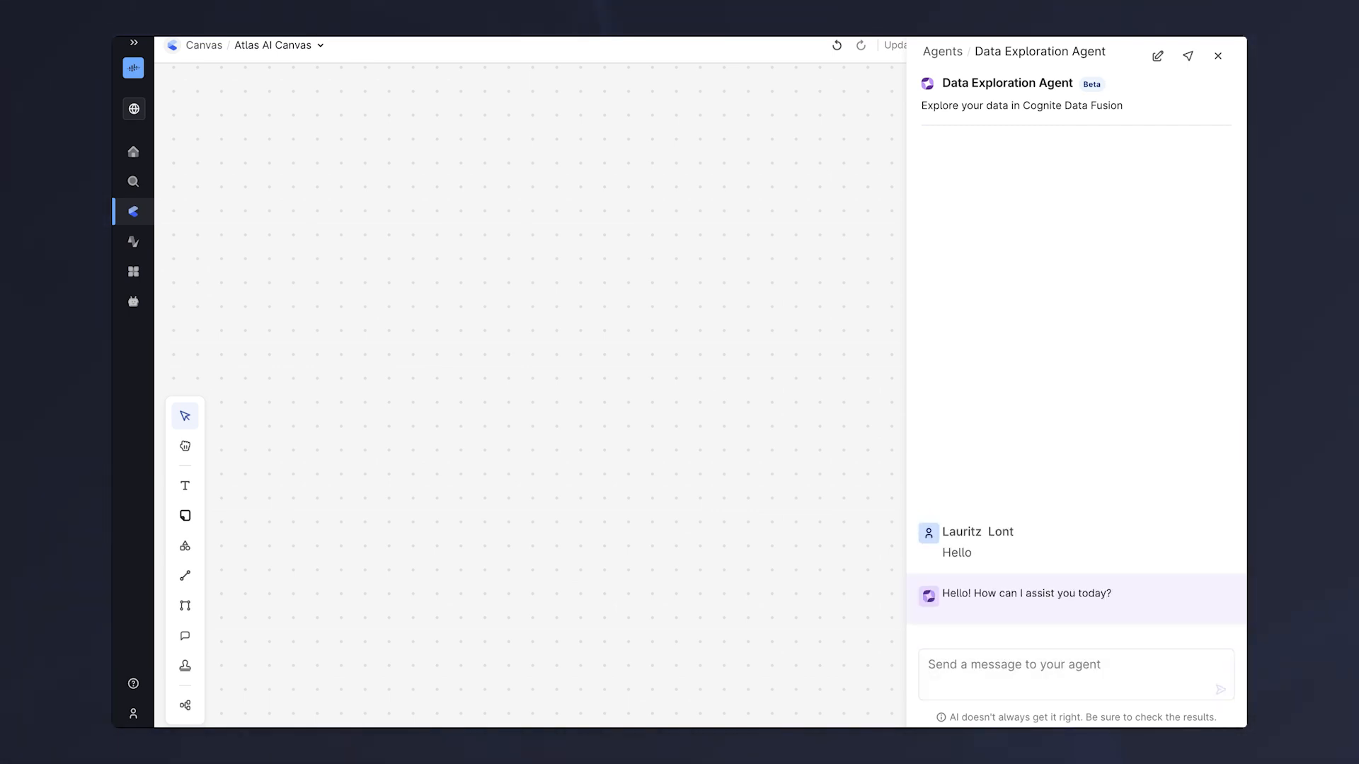
# Ask the agent 'Can you find the 1st stage compressor asset for me' and send it.
pyautogui.write('Can you find the 1st stage compressor asset for me')
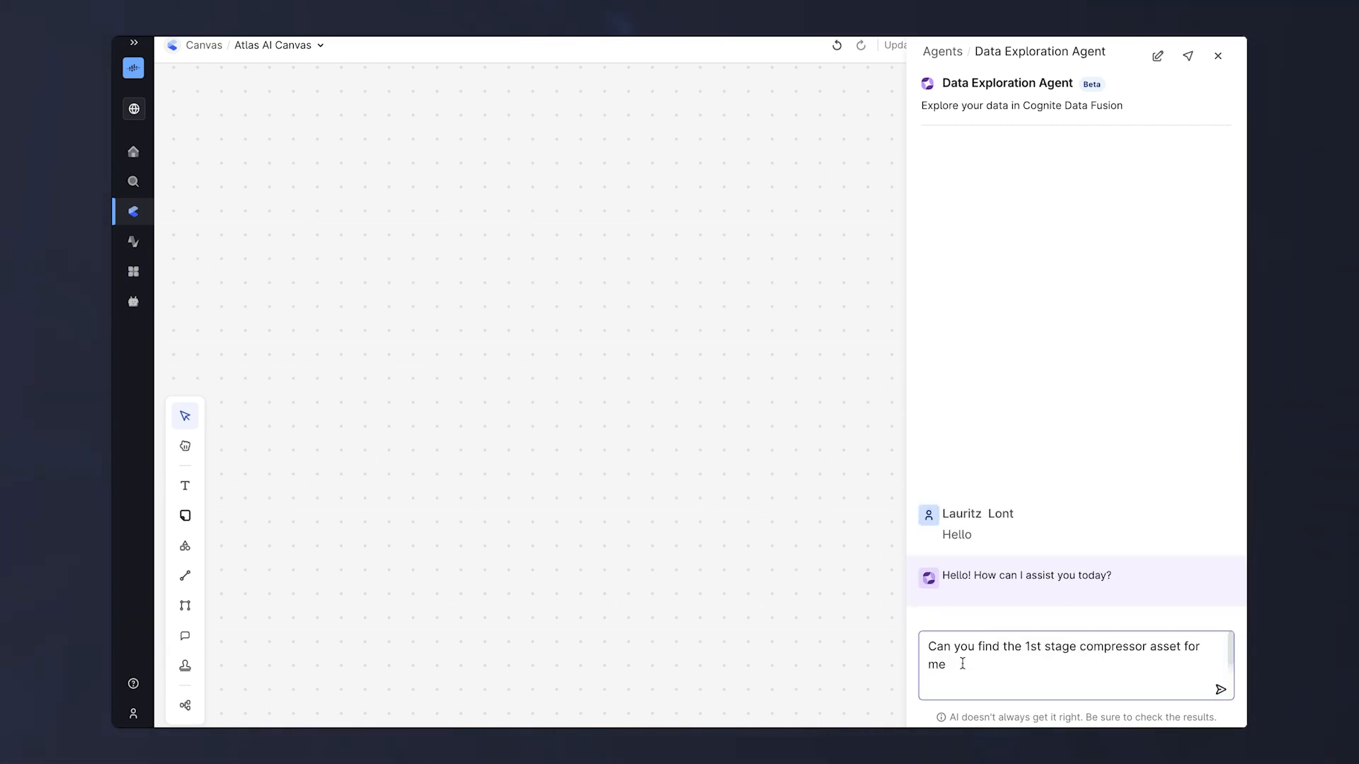
pyautogui.click(1220, 690)
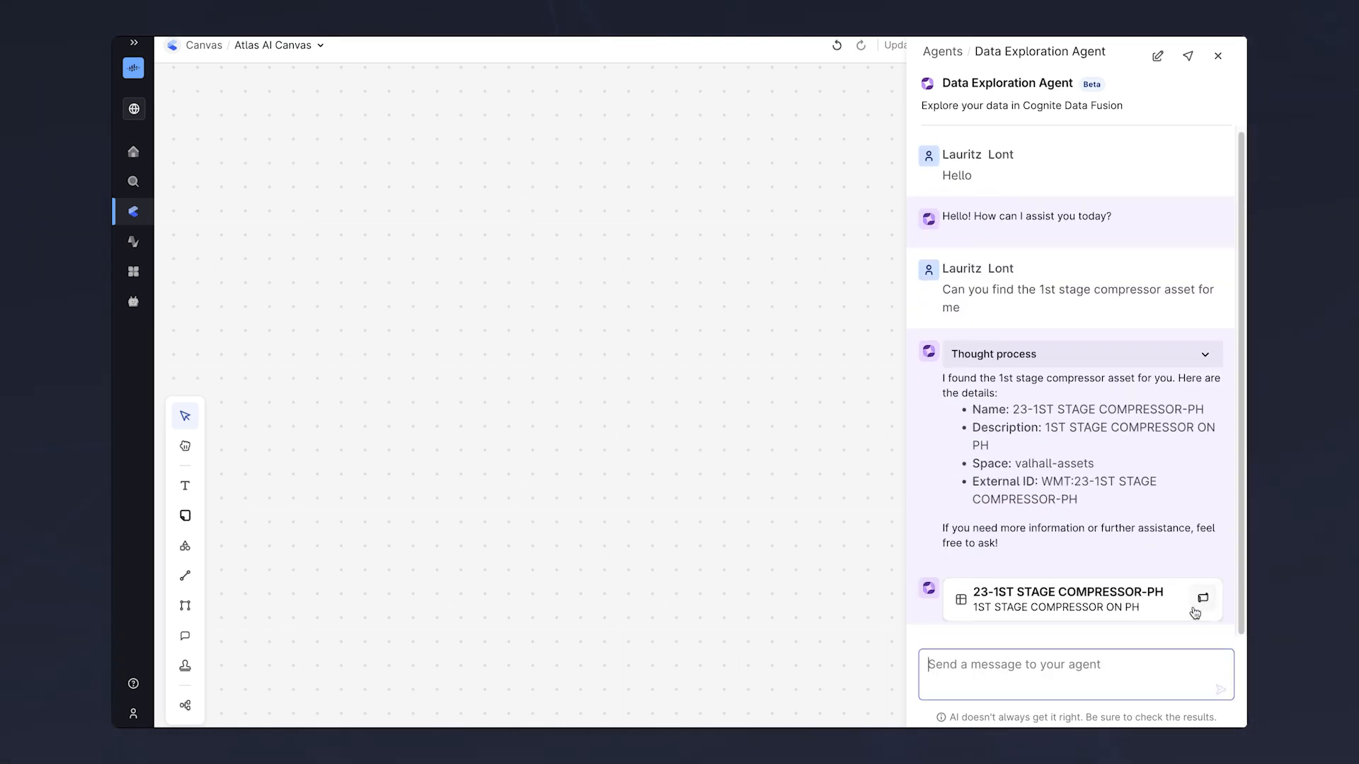
# Add the compressor asset card to the canvas, request its P&ID and operator manual, then select the P&ID.
pyautogui.click(1202, 598)
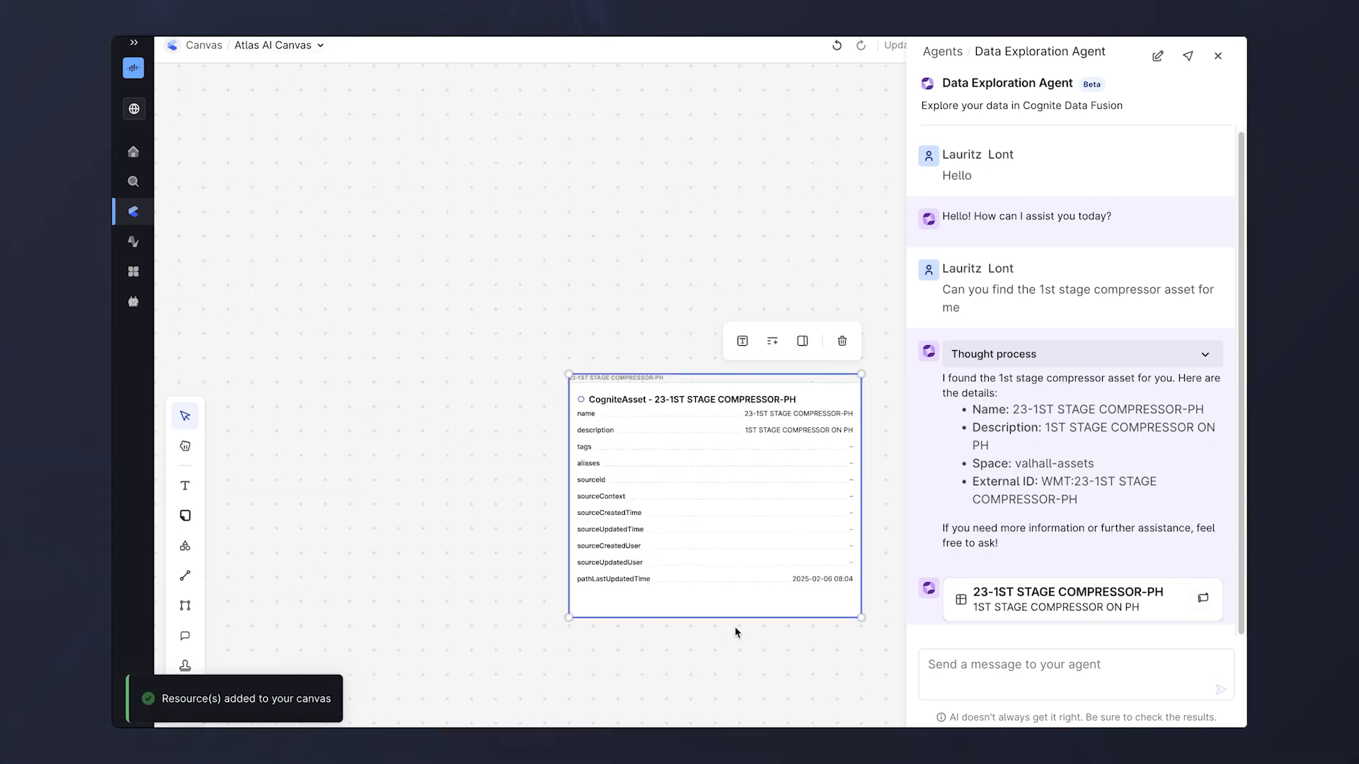
pyautogui.write('Please add the P&ID and operator manual to my canvas')
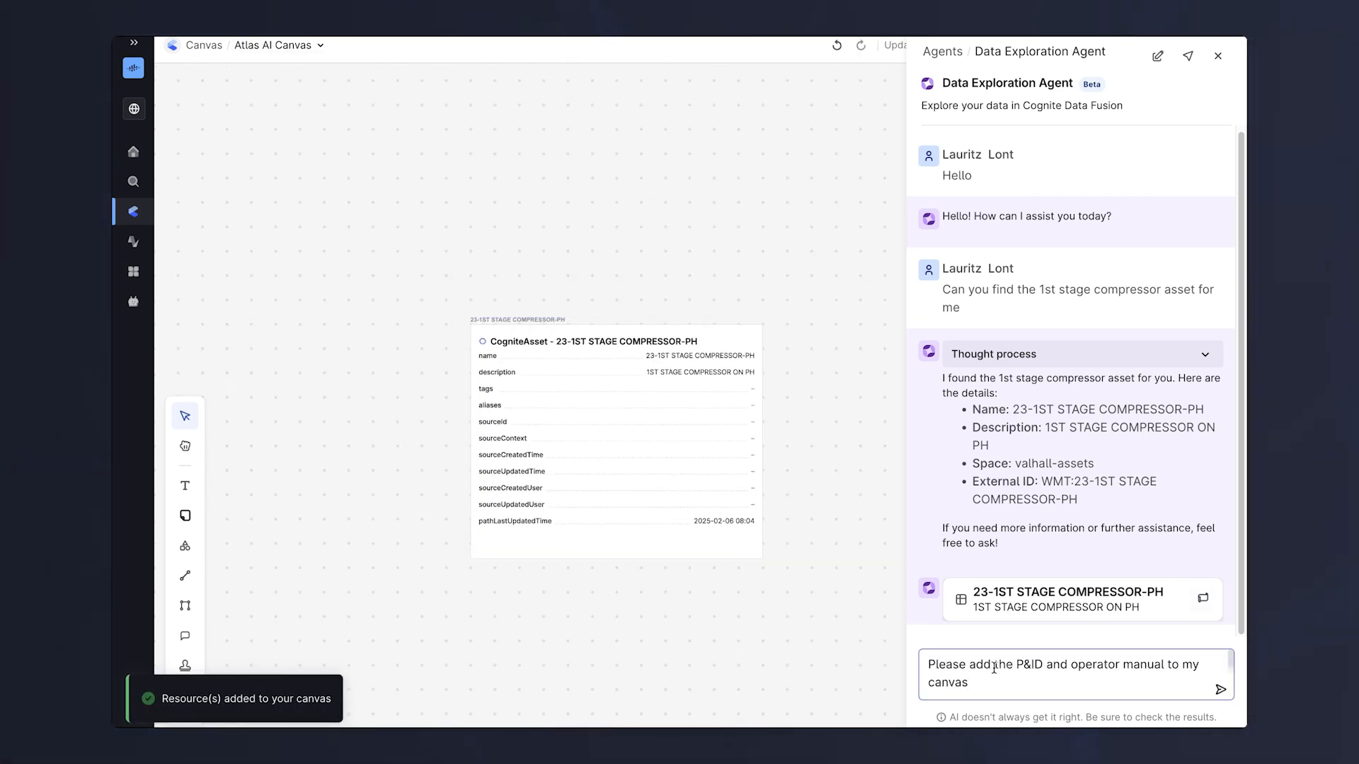
pyautogui.click(1221, 690)
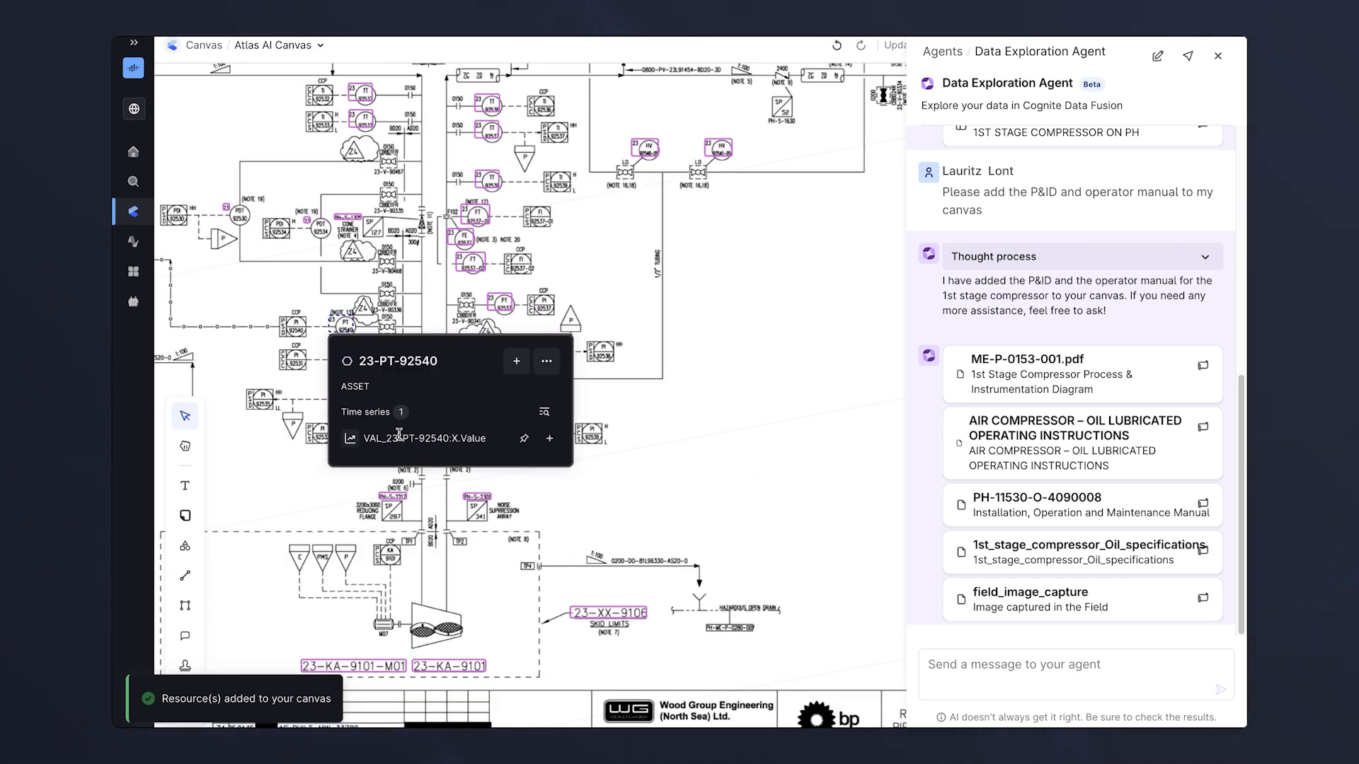
pyautogui.click(420, 437)
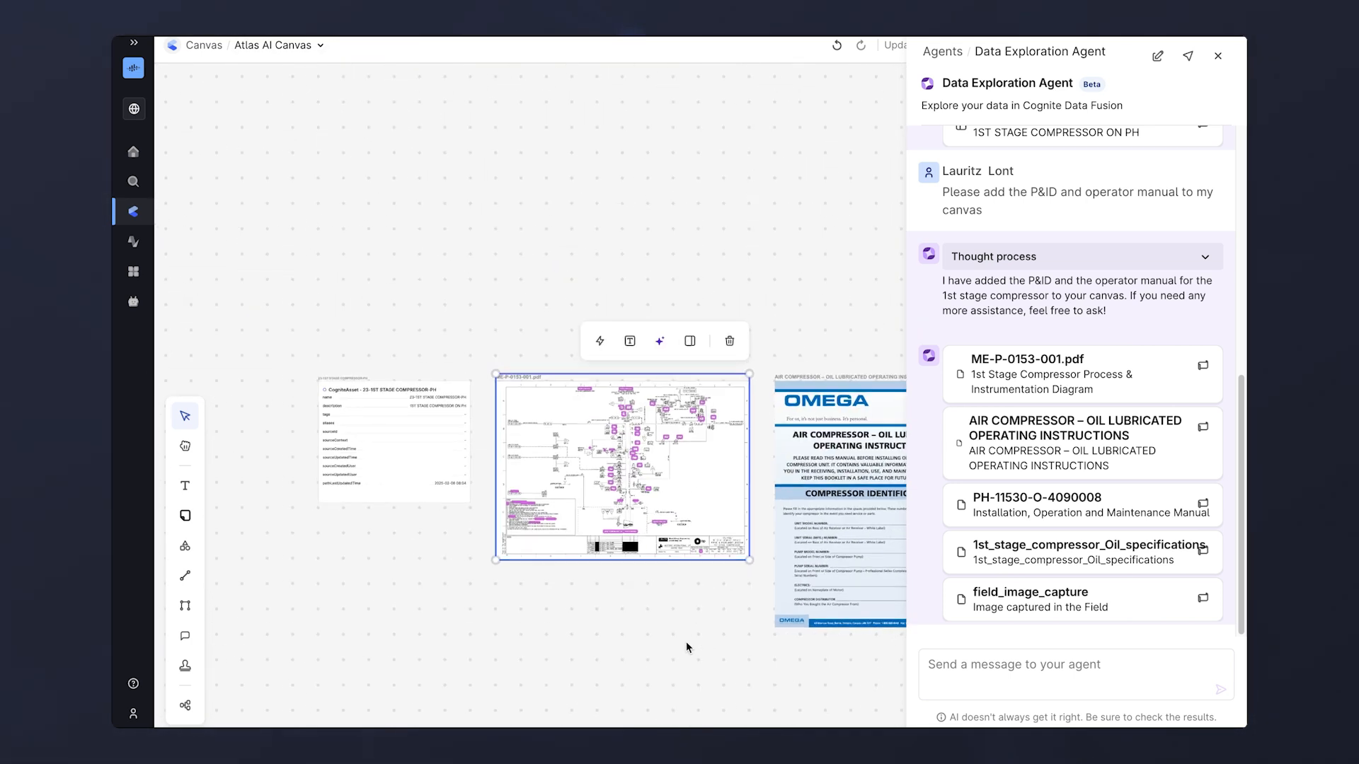
# Send the agent a request for gas inlet temperature and discharge pressure time series.
pyautogui.write('I also need time series for this asset. Please add the Gas inlet temperature and discharge pressure for the last month to my canvas')
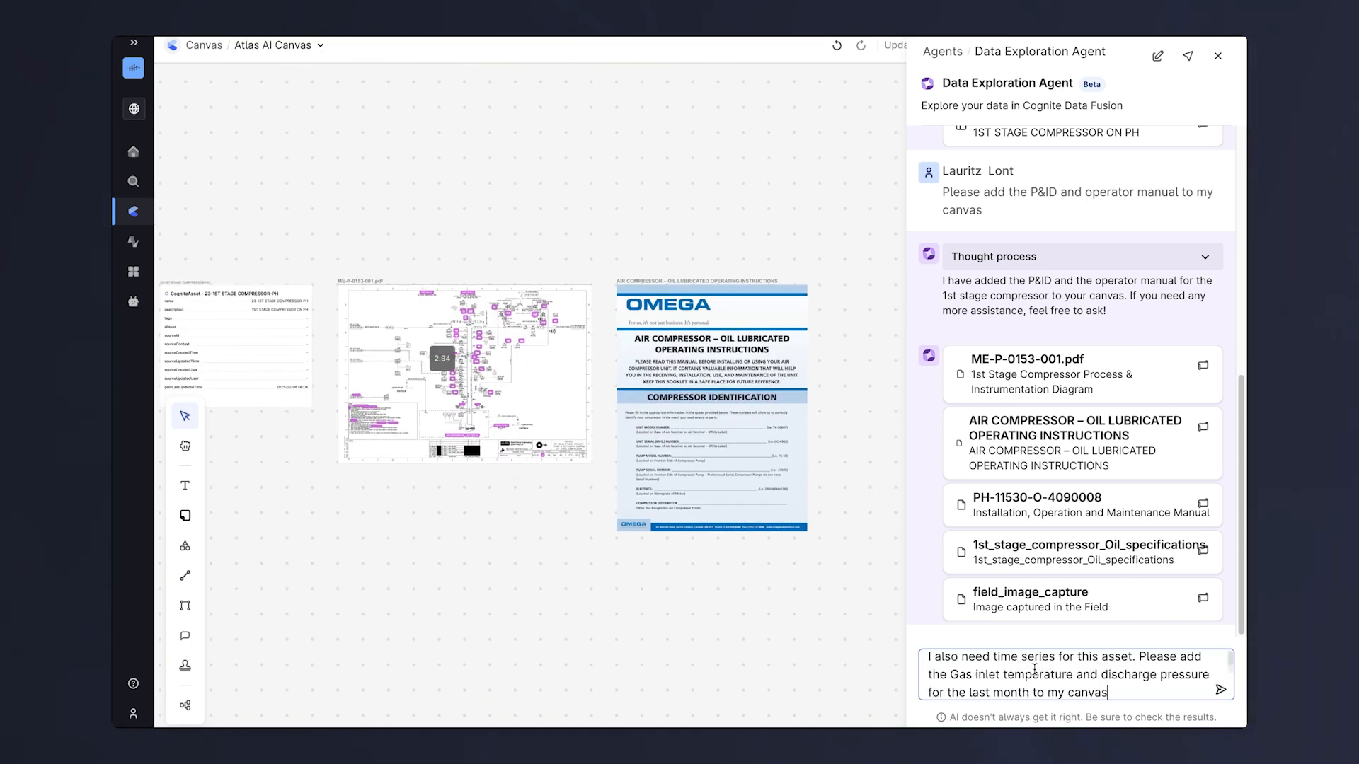
pyautogui.click(1220, 690)
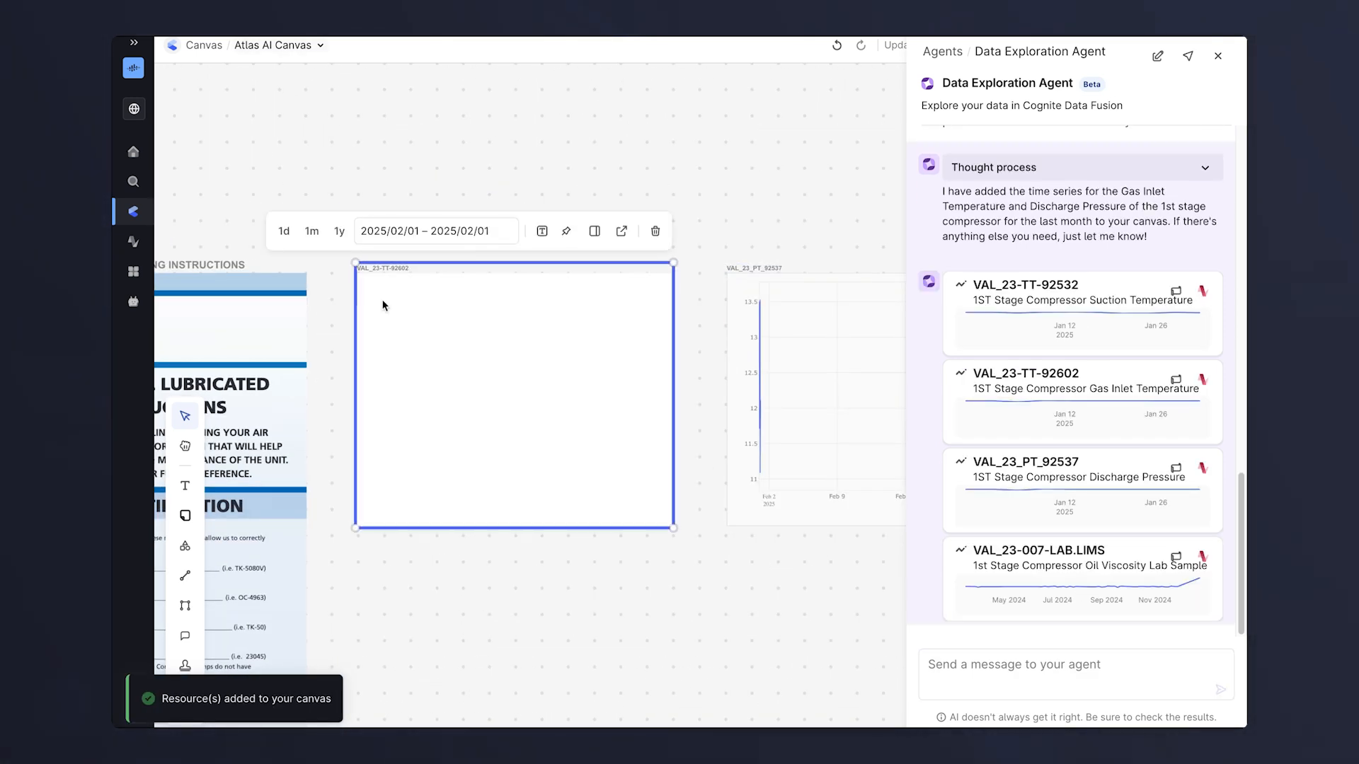
# Apply the chart date range to all time series charts on the canvas.
pyautogui.click(436, 231)
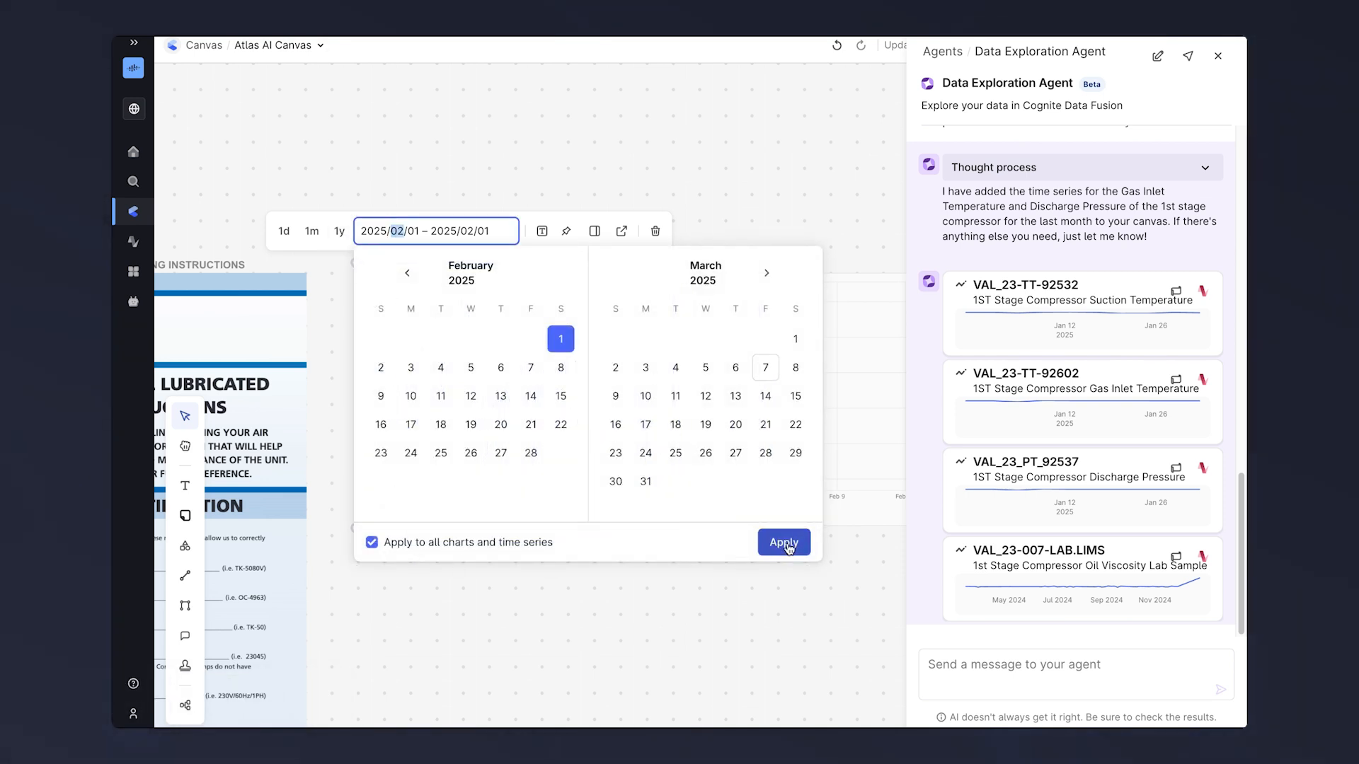
pyautogui.click(781, 543)
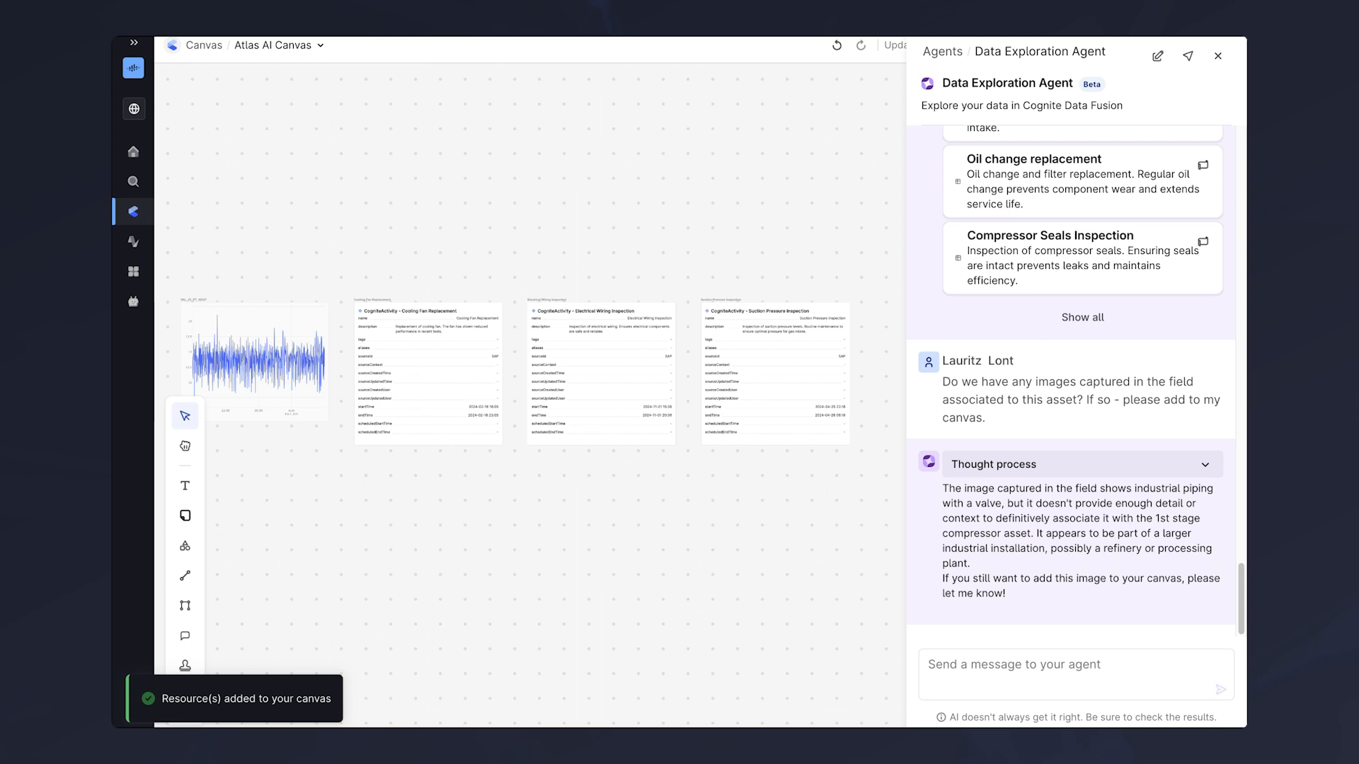
pyautogui.moveTo(1119, 512)
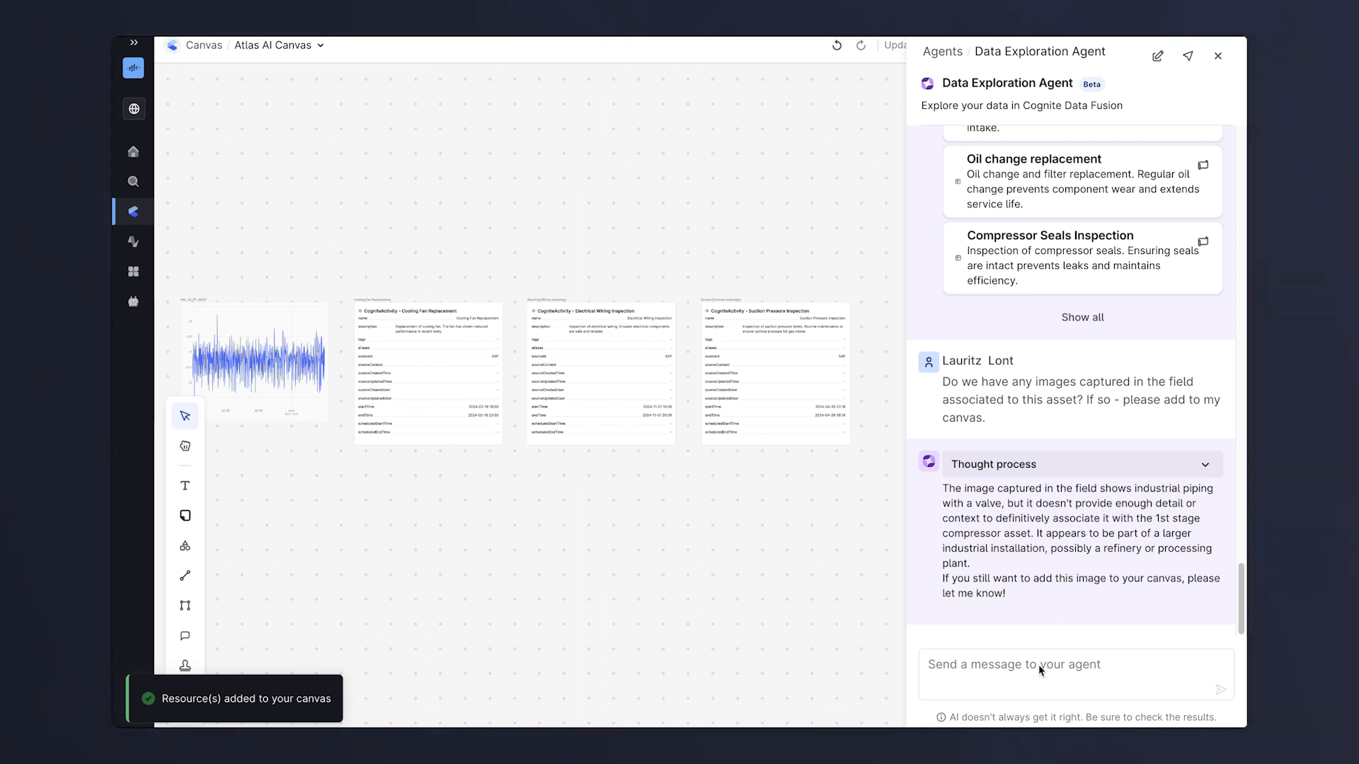
# Begin typing the request 'Please ad…' asking the agent to add the field image.
pyautogui.write('Please ad')
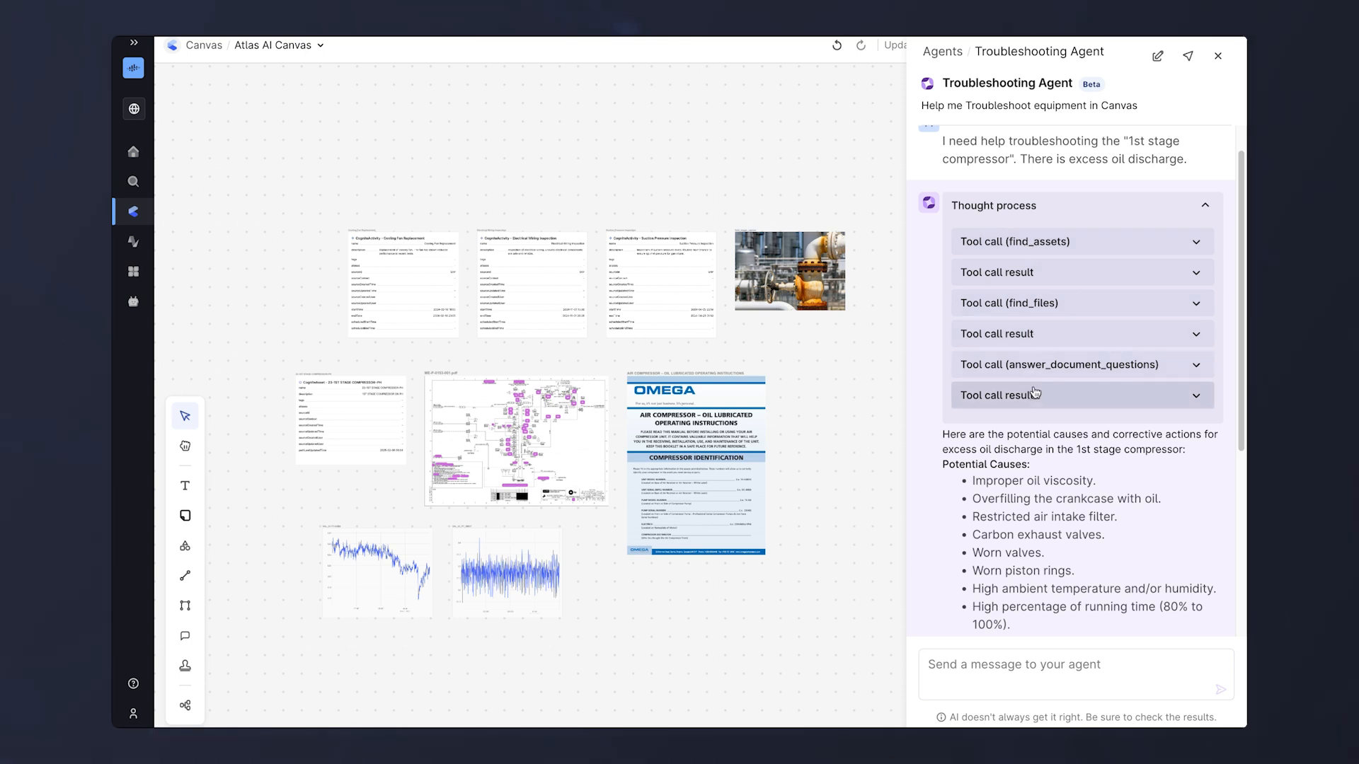
# Collapse the Troubleshooting Agent's tool call steps under Thought process.
pyautogui.click(1204, 205)
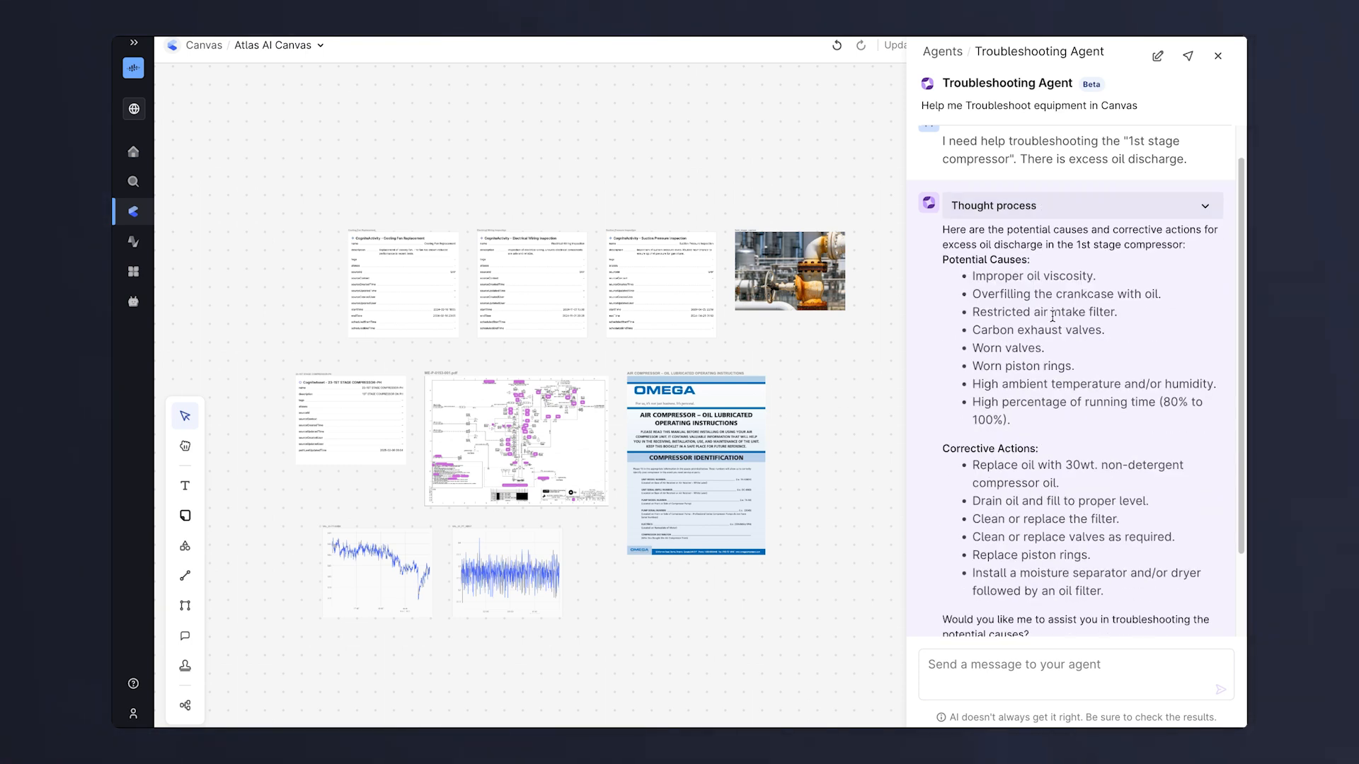
# Scroll down through the Troubleshooting Agent's chat reply.
pyautogui.scroll(-3)
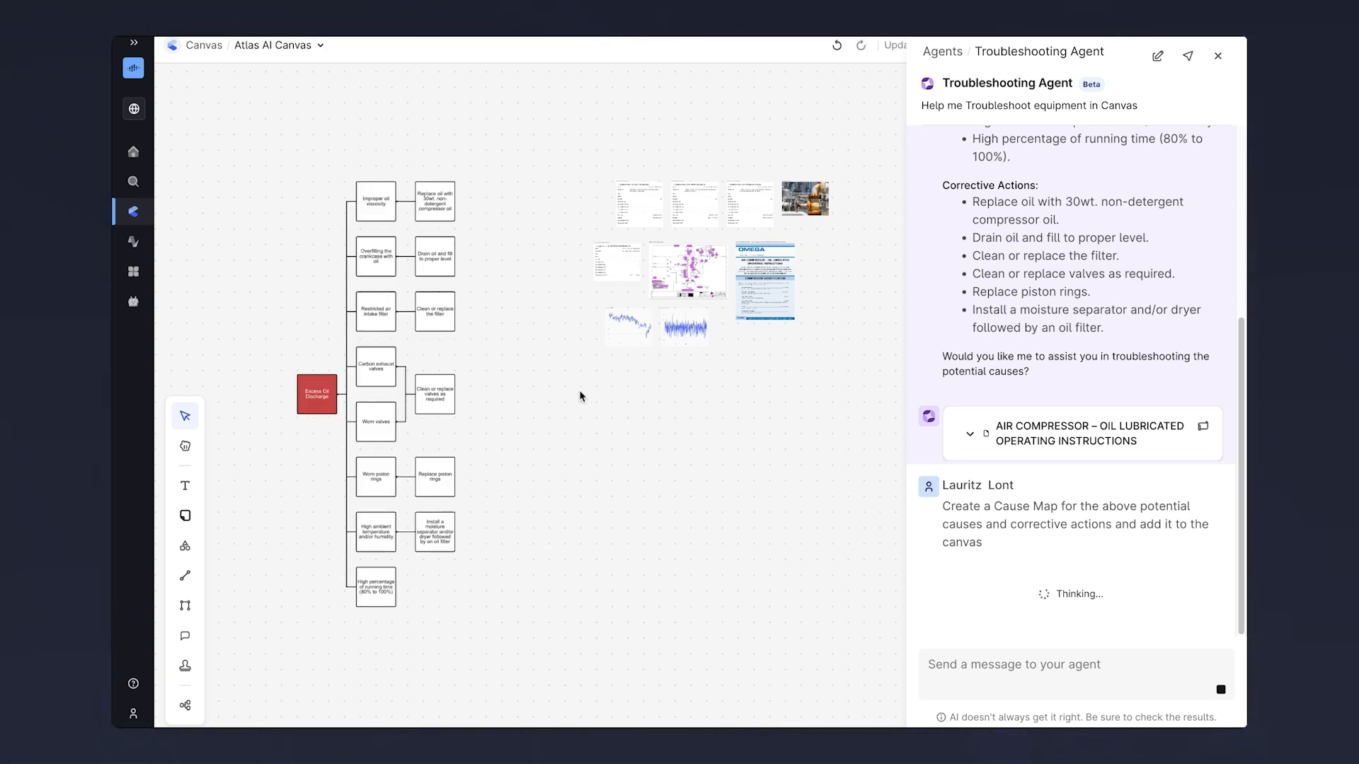
pyautogui.moveTo(292, 249)
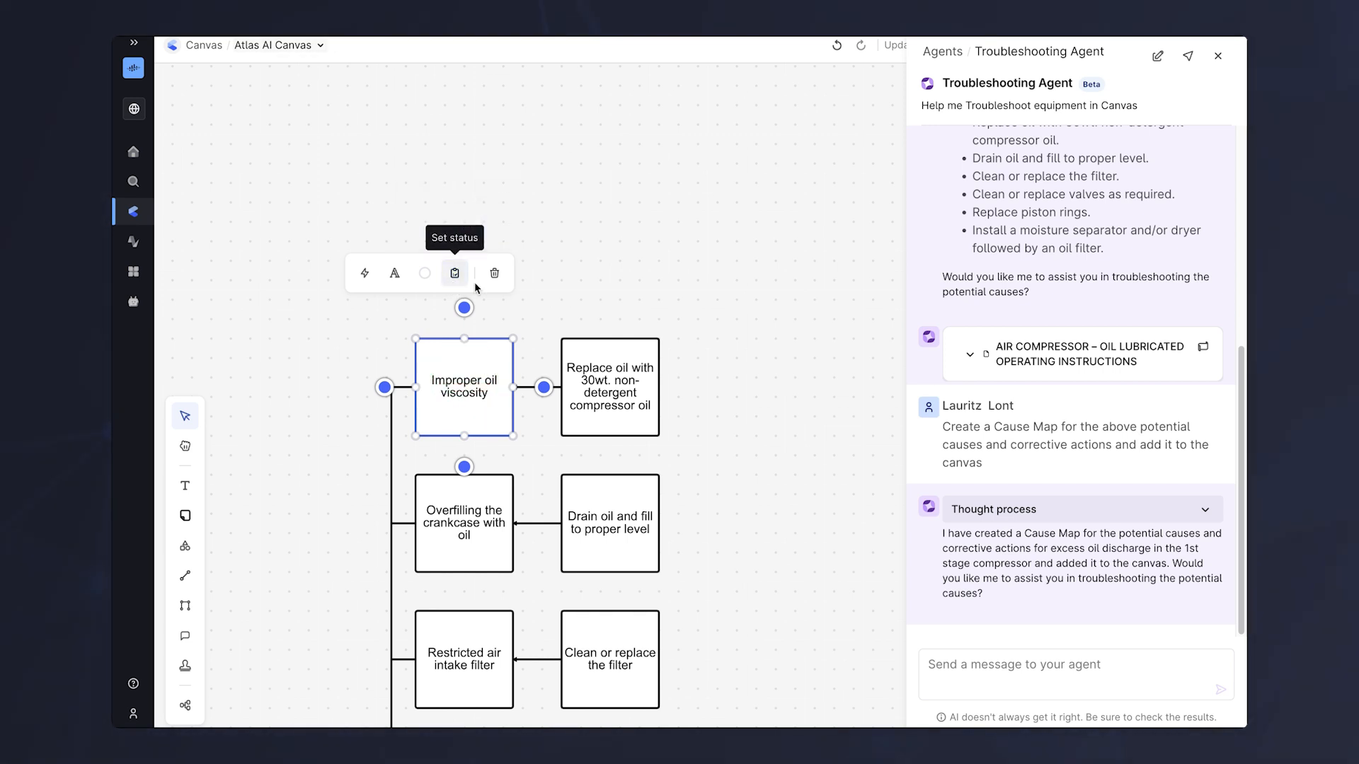
# Send the reply 'Yes - please help me troubleshoot this' to the Troubleshooting Agent.
pyautogui.write('Yes -')
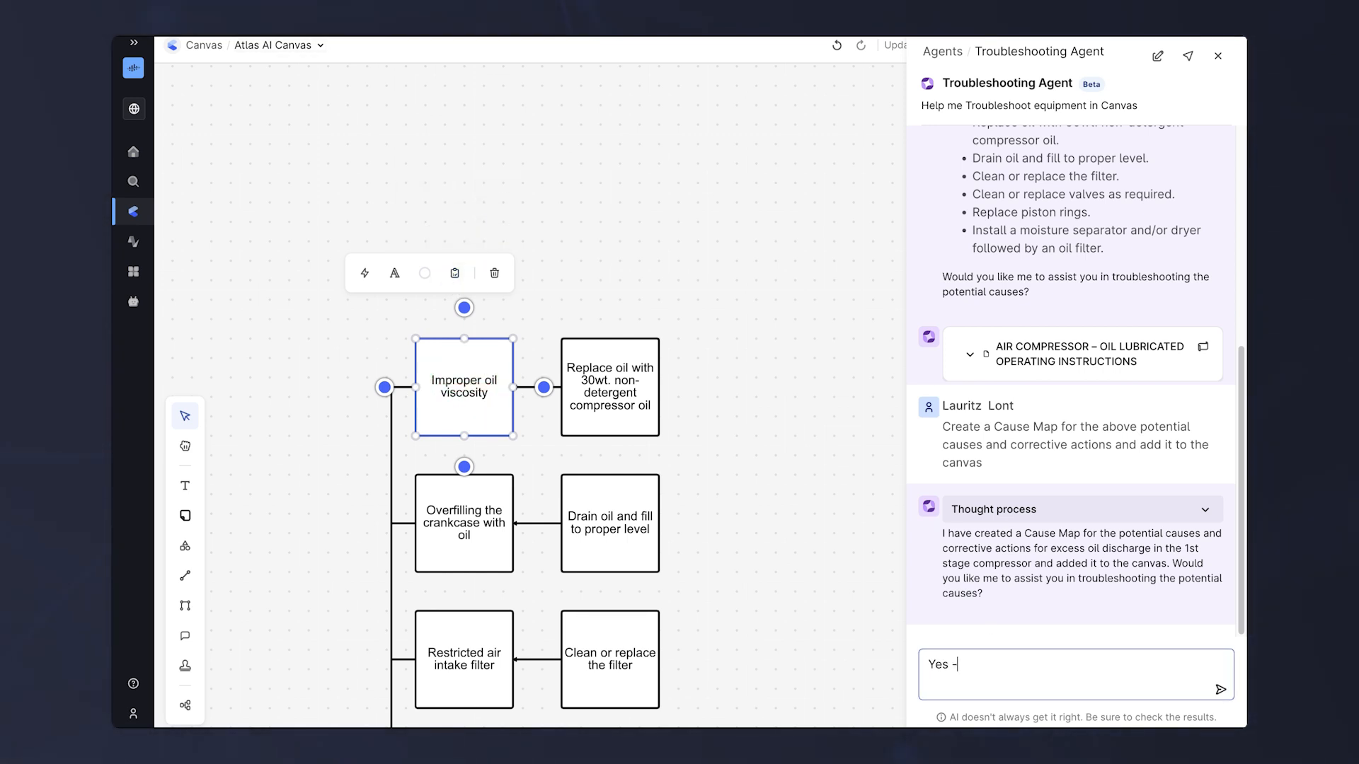
pyautogui.write('please help m')
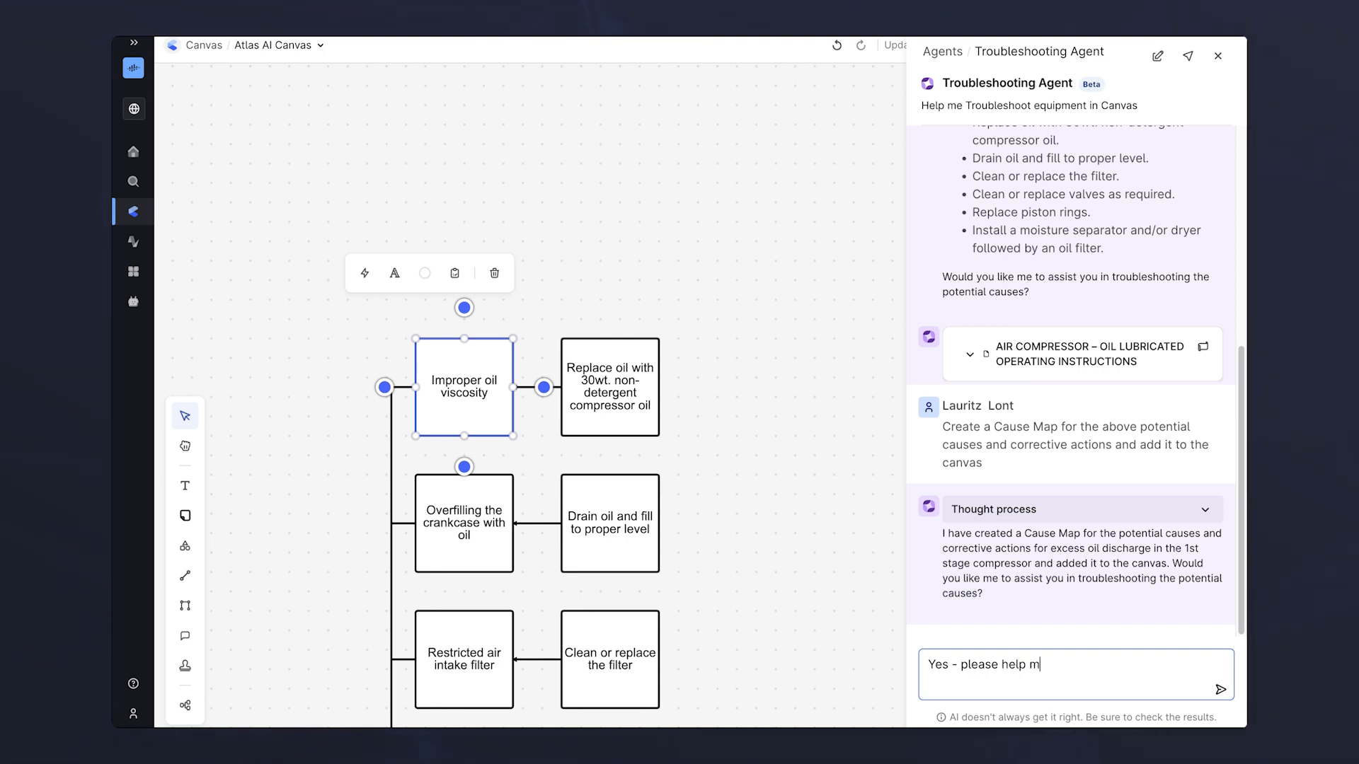
pyautogui.write('e troubleshoot thi')
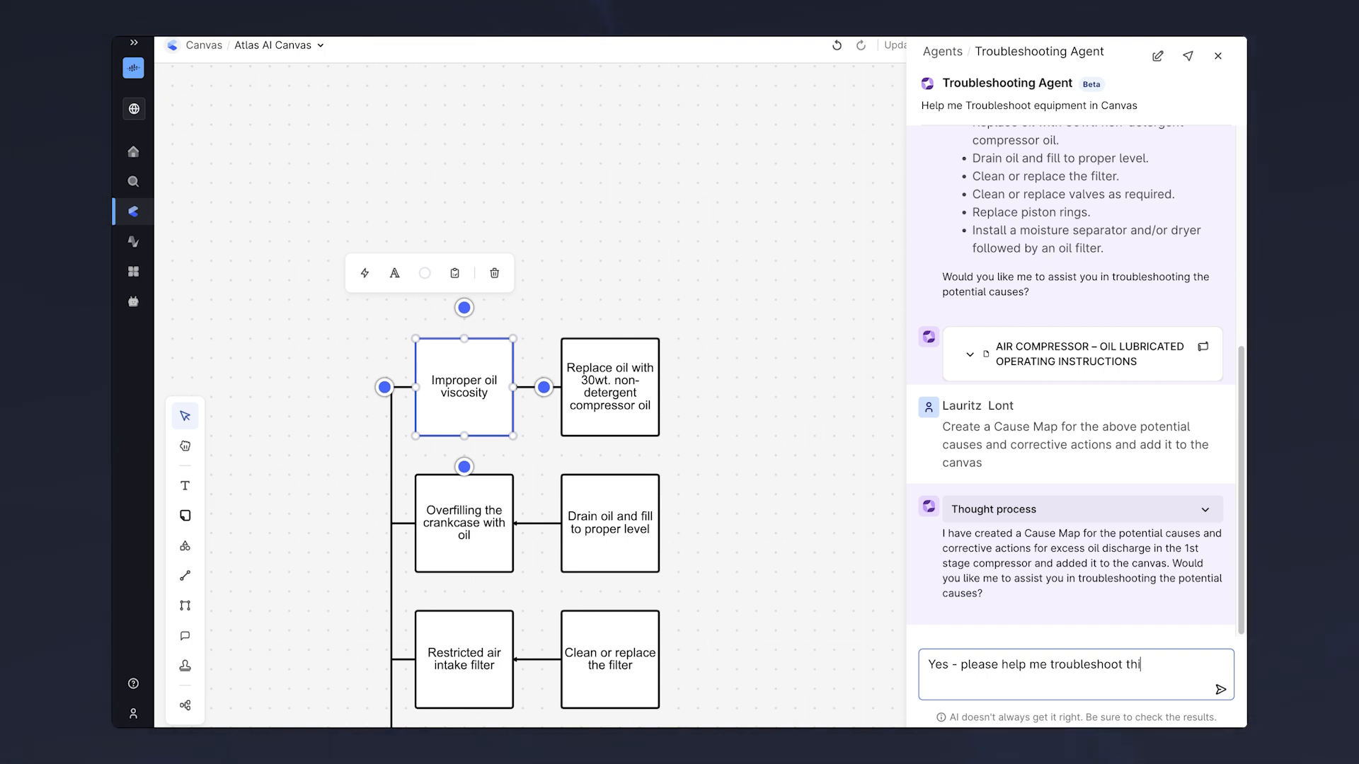
pyautogui.click(1221, 690)
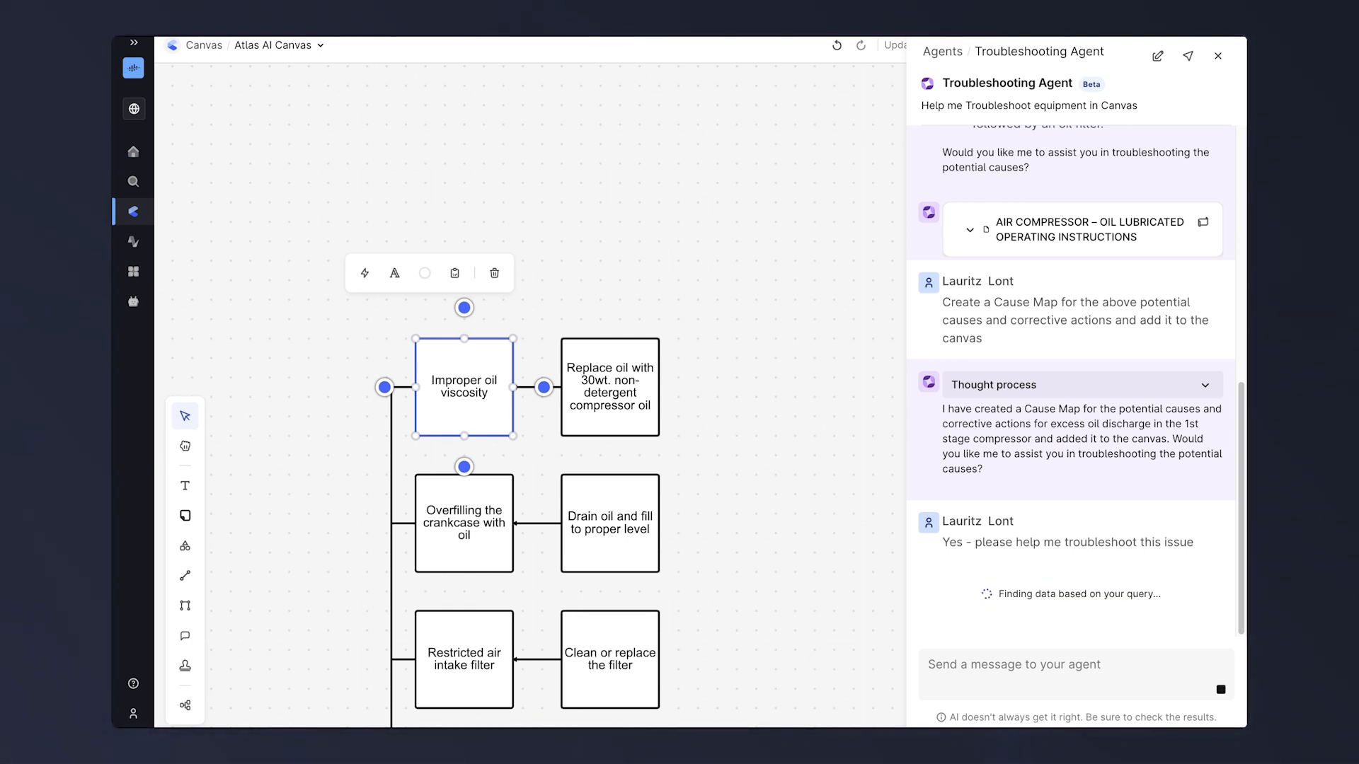
# Scroll the agent's oil viscosity findings and highlight its offer to create a work order.
pyautogui.scroll(-3)
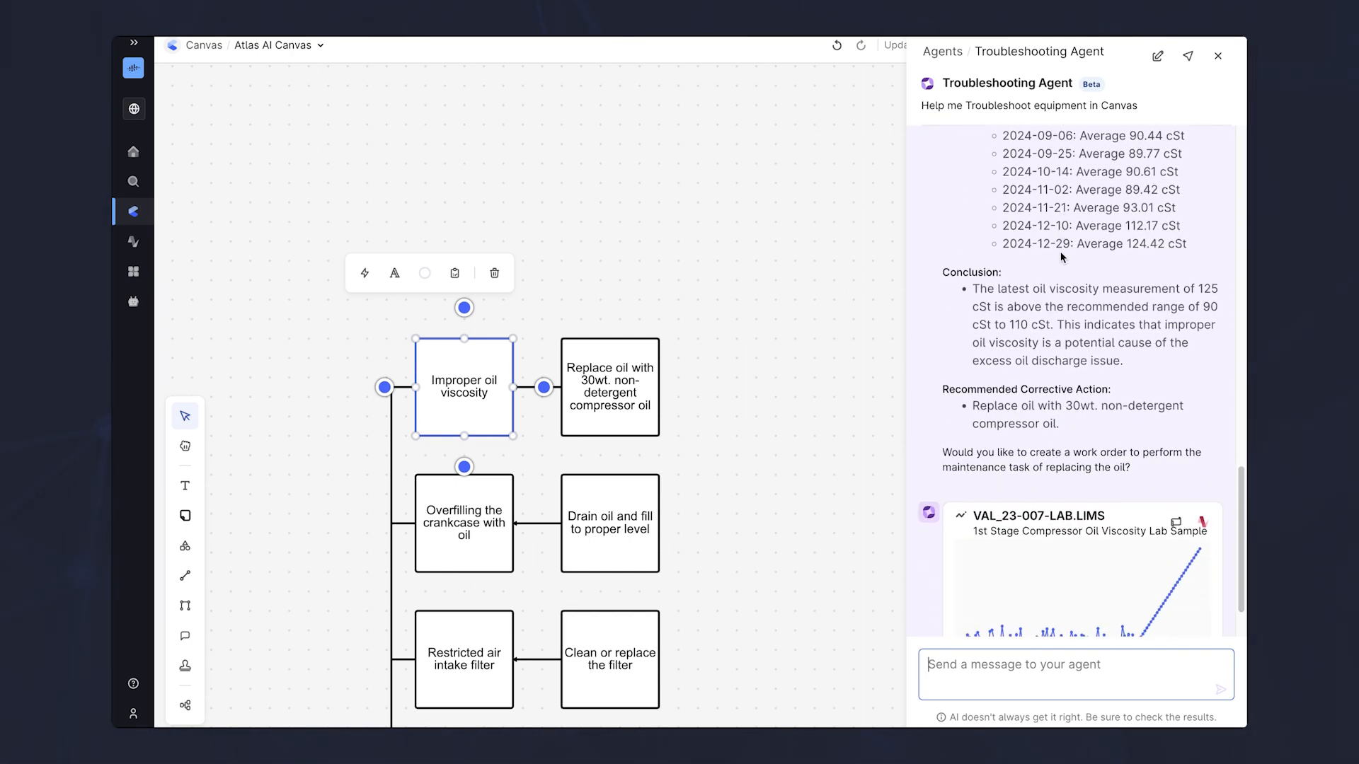
pyautogui.scroll(-3)
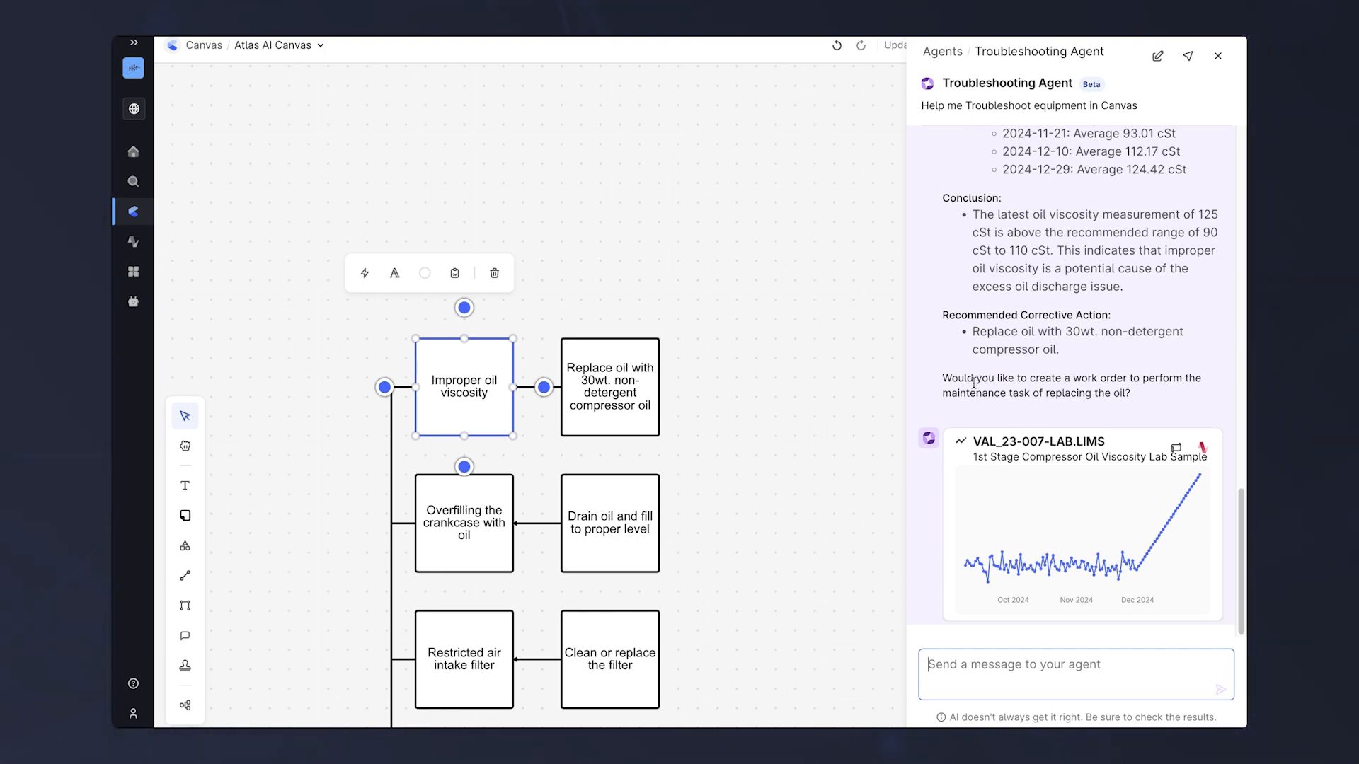
pyautogui.moveTo(942, 378); pyautogui.dragTo(1131, 393)
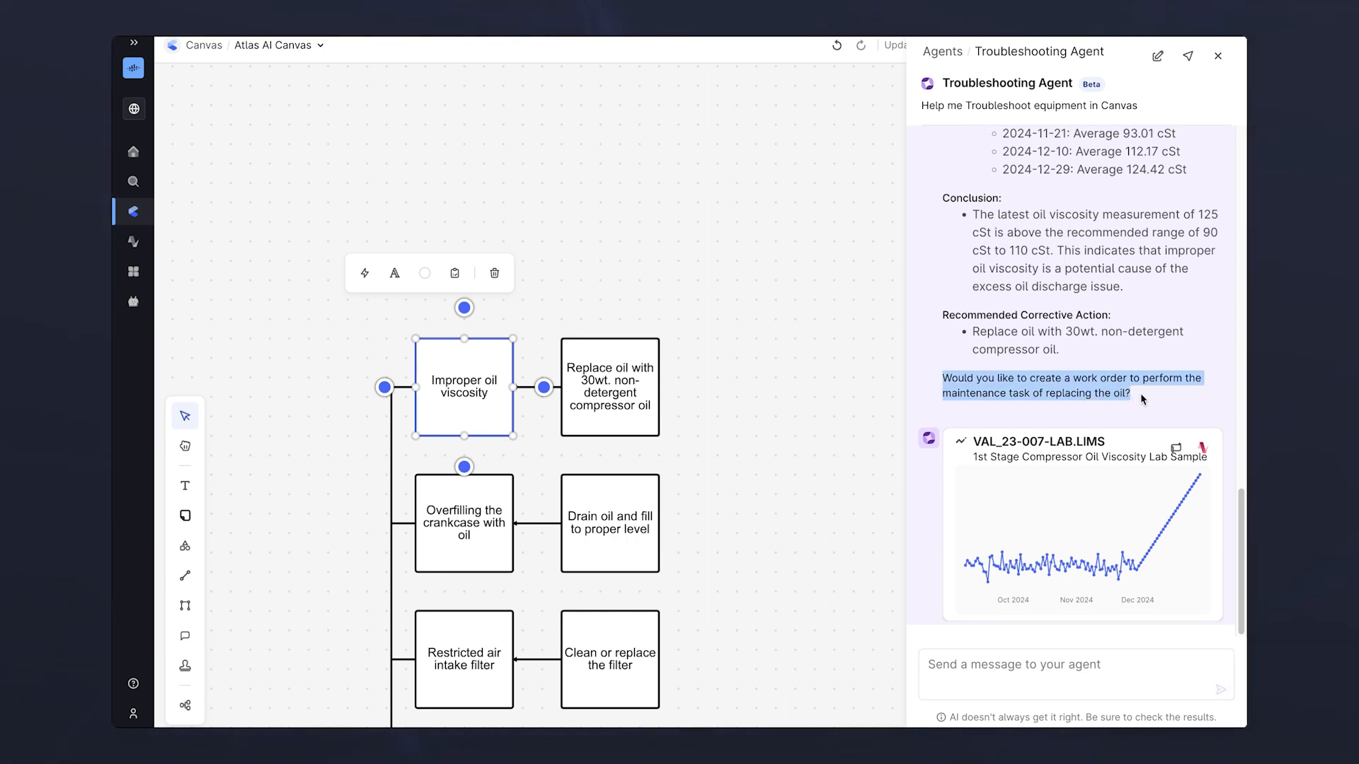
# Send the reply 'Yes - please create a work order' for the oil replacement.
pyautogui.write('Yes -')
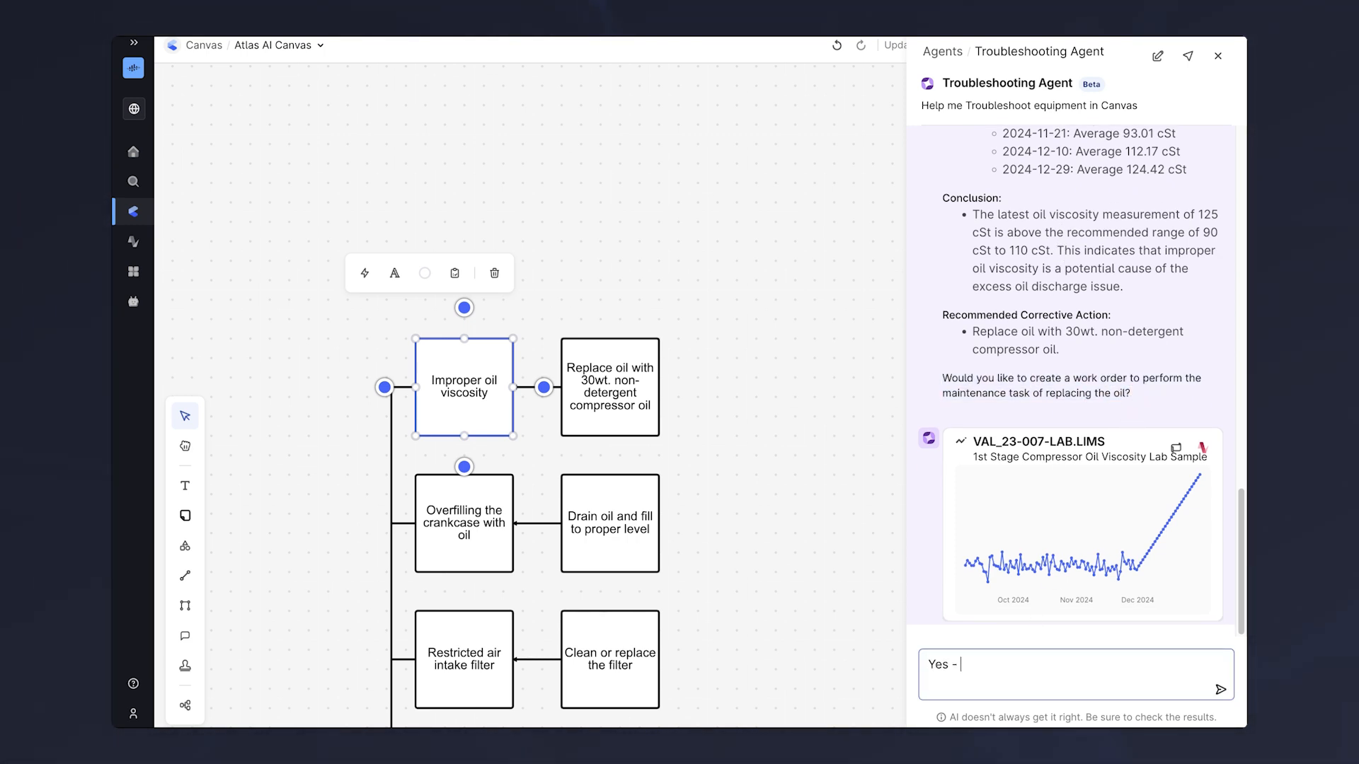
pyautogui.write('please crate a work or')
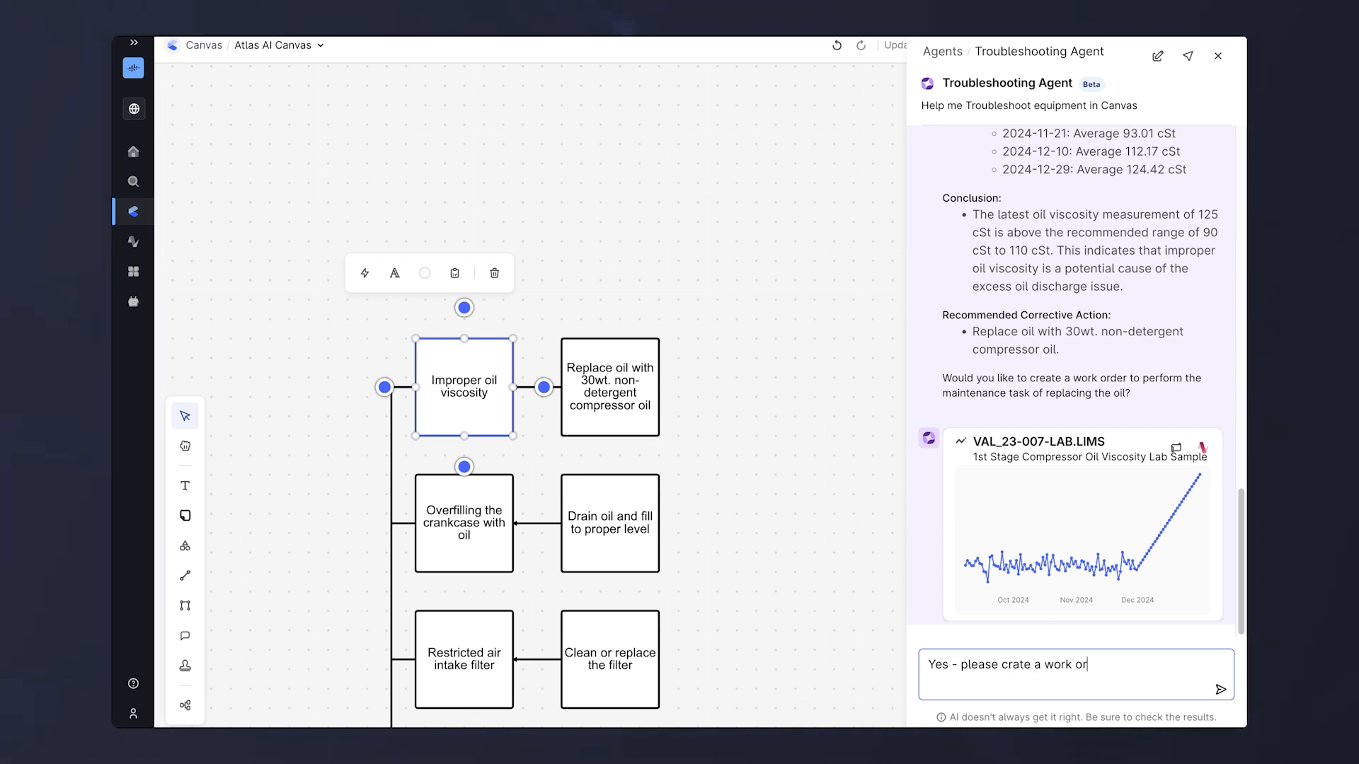
pyautogui.click(1220, 690)
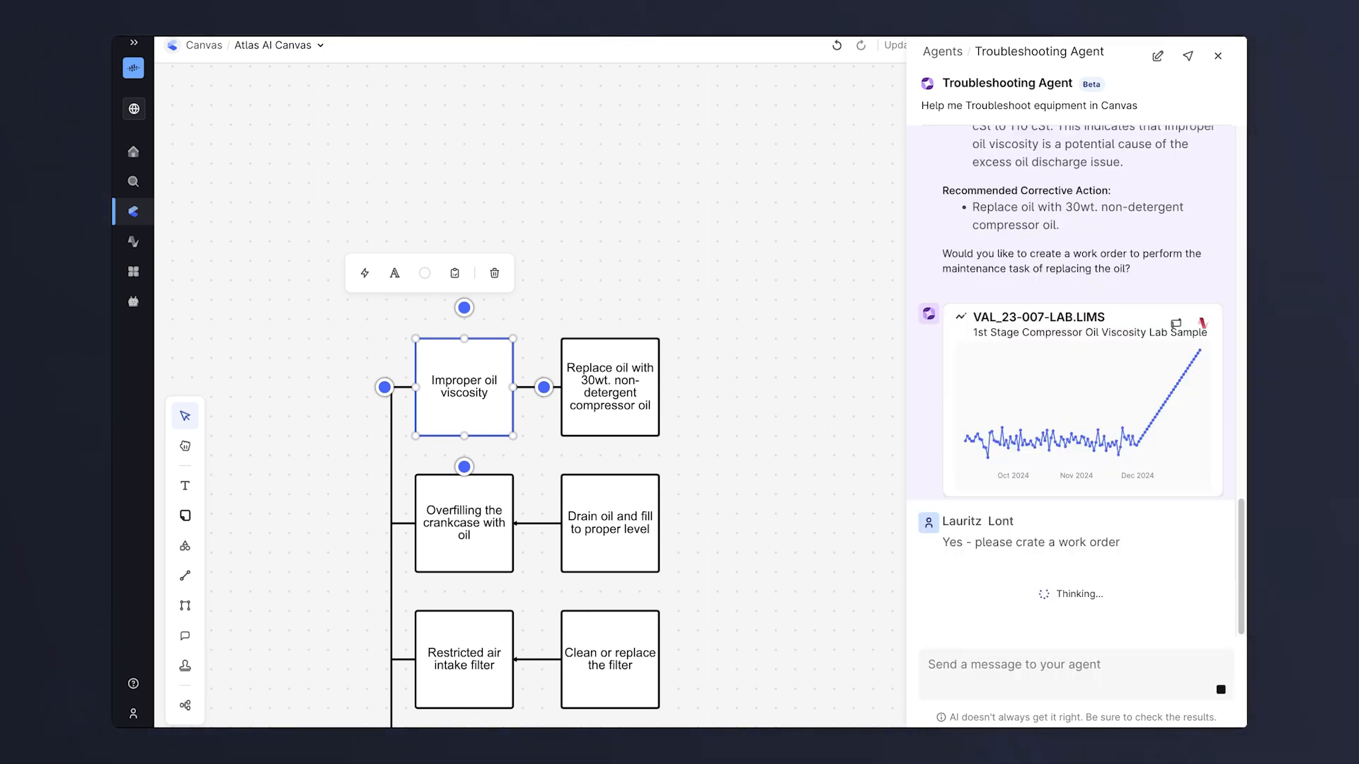